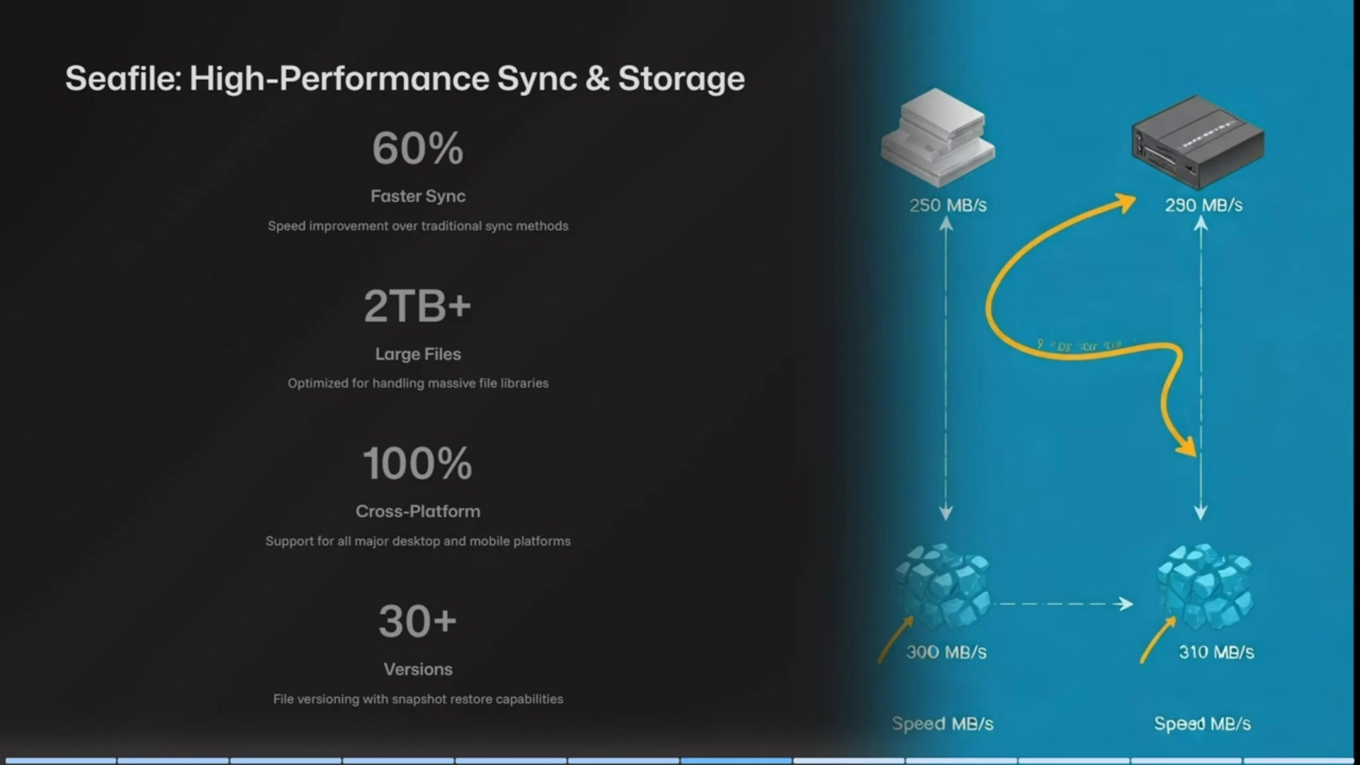
scroll("down", 3)
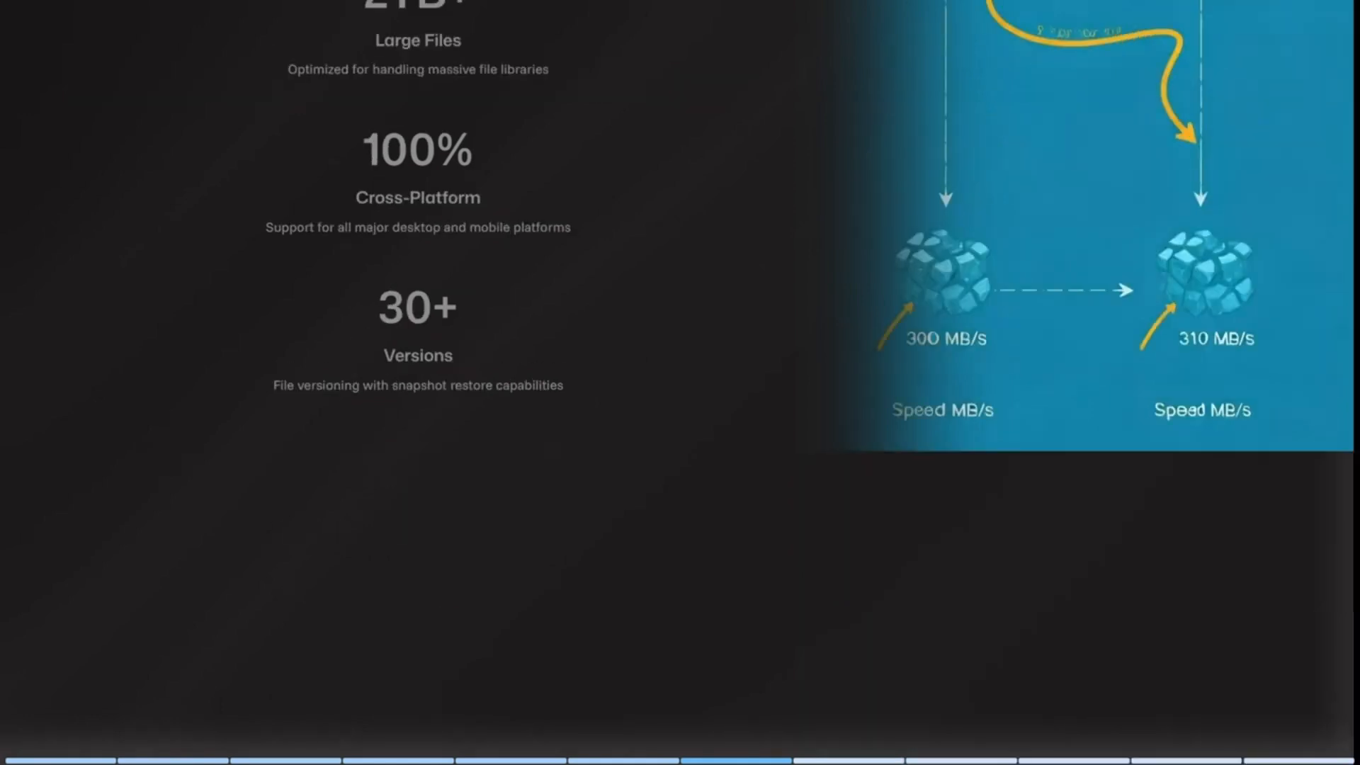